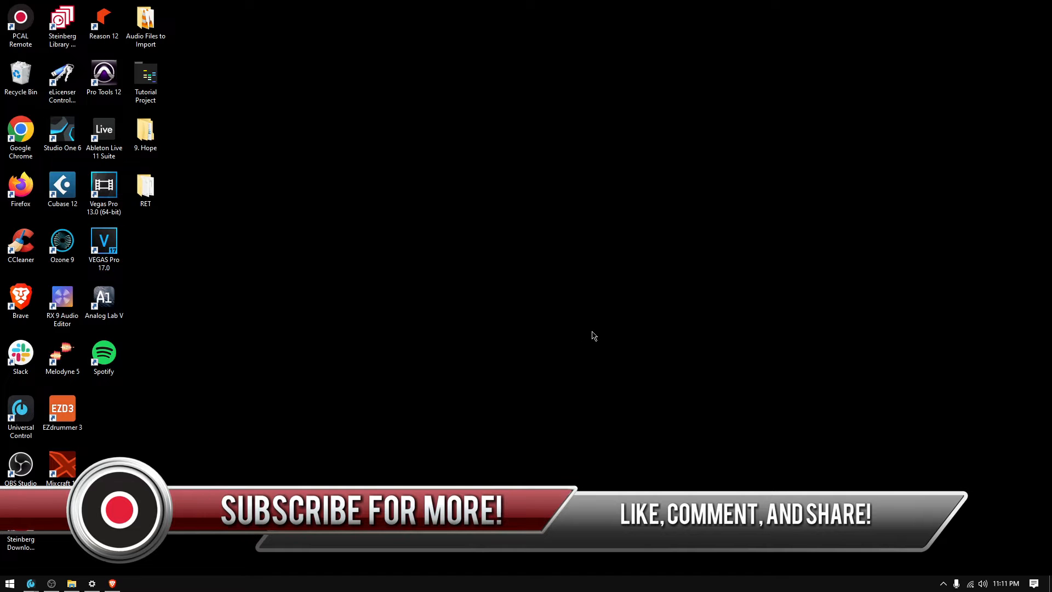
# Launch Mixcraft 10 from its desktop shortcut, opening an untitled project
pyautogui.doubleClick(62, 467)
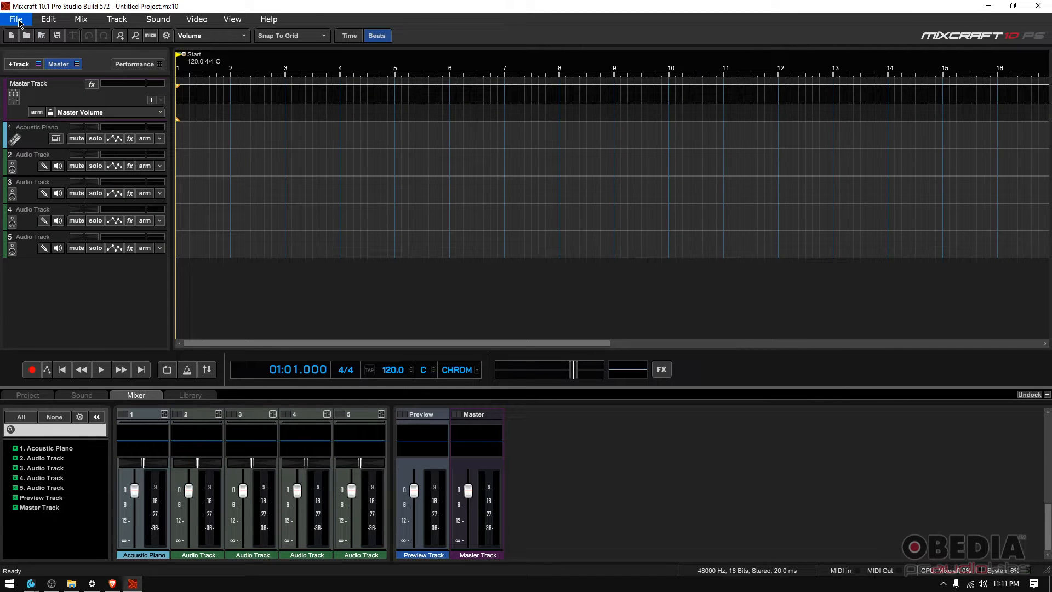
# Open Preferences from the File menu and select the Project category
pyautogui.click(15, 19)
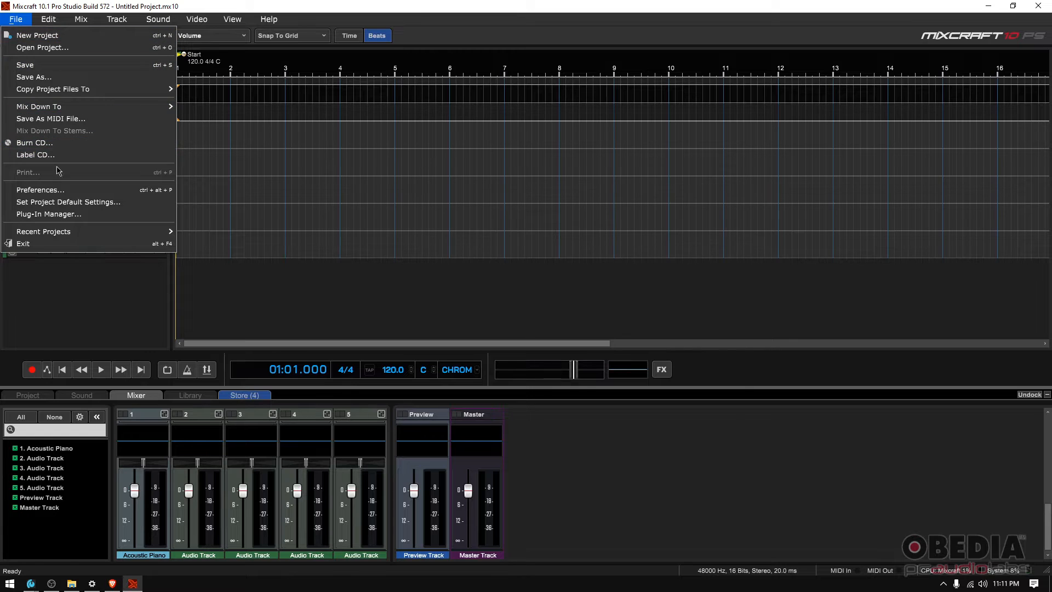
pyautogui.click(39, 189)
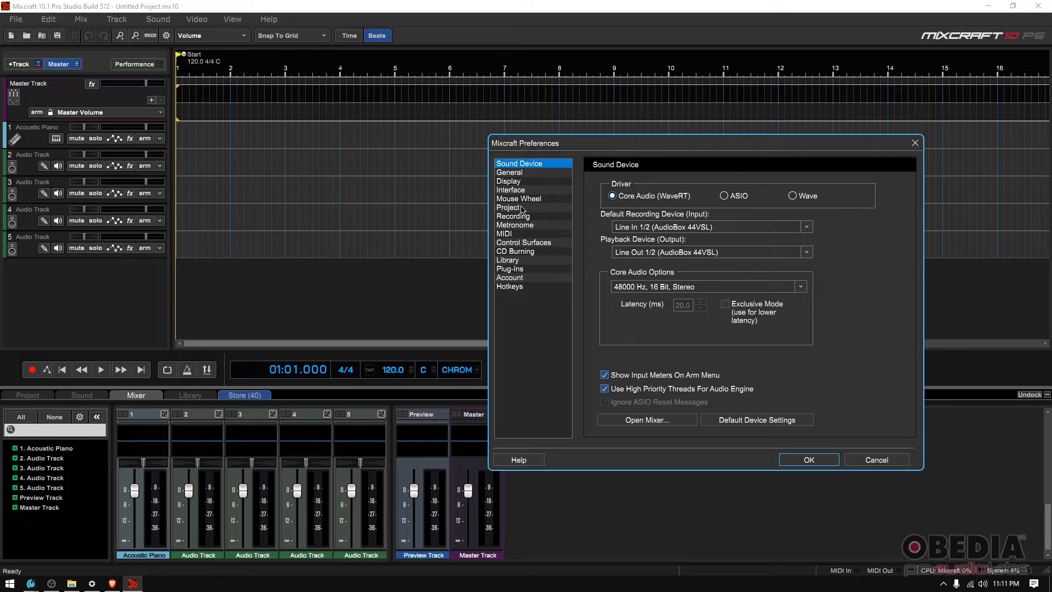
pyautogui.click(508, 207)
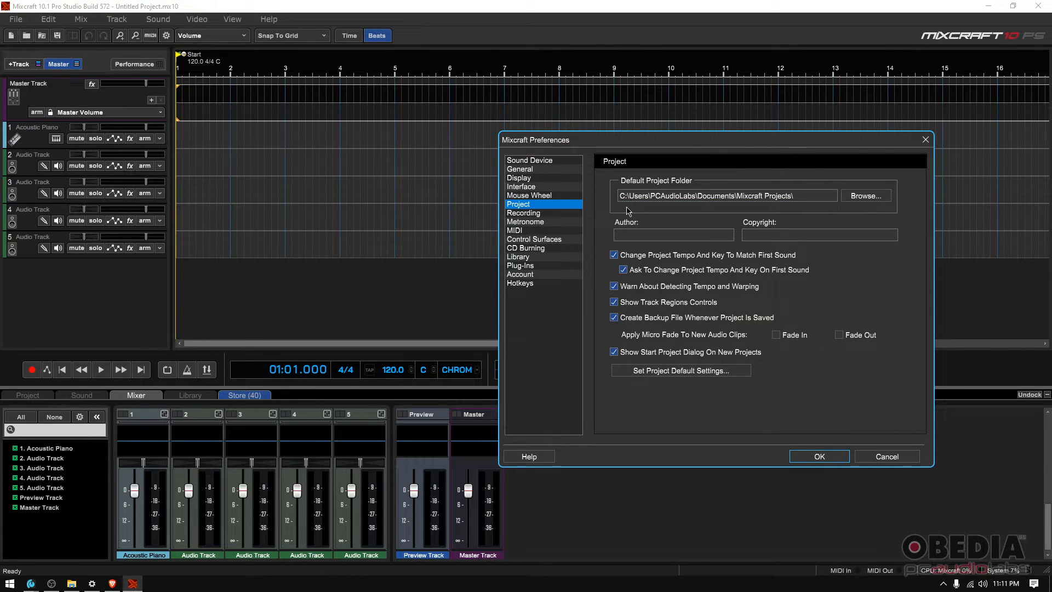
pyautogui.click(717, 195)
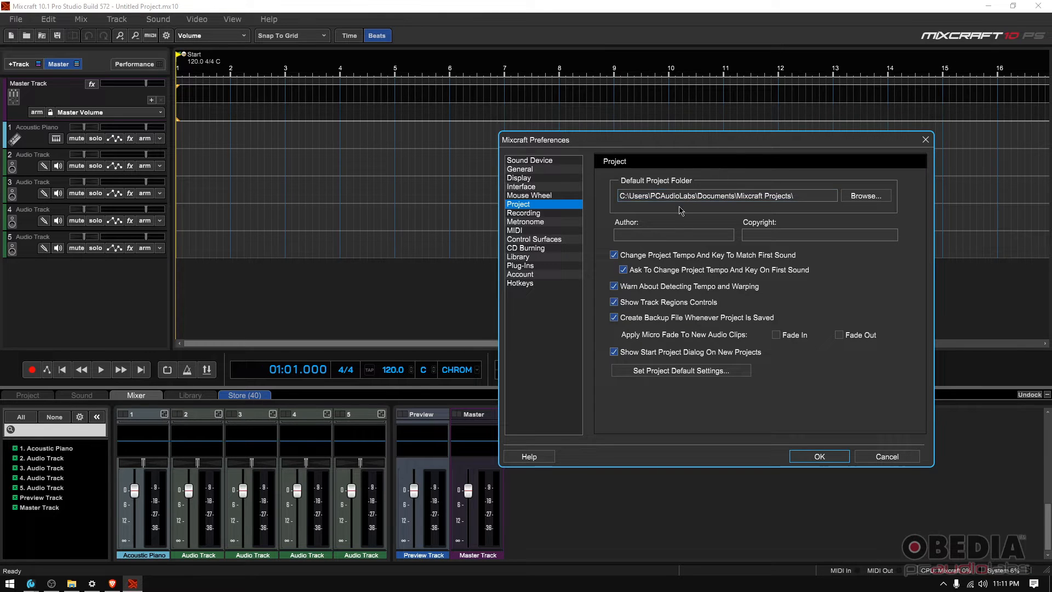
pyautogui.click(717, 195)
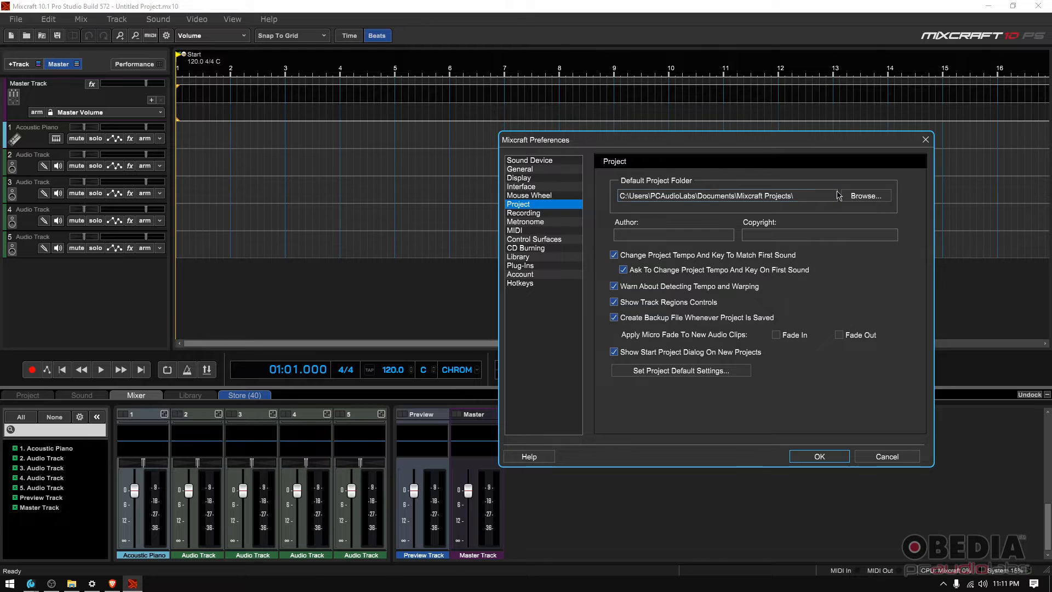
pyautogui.click(738, 195)
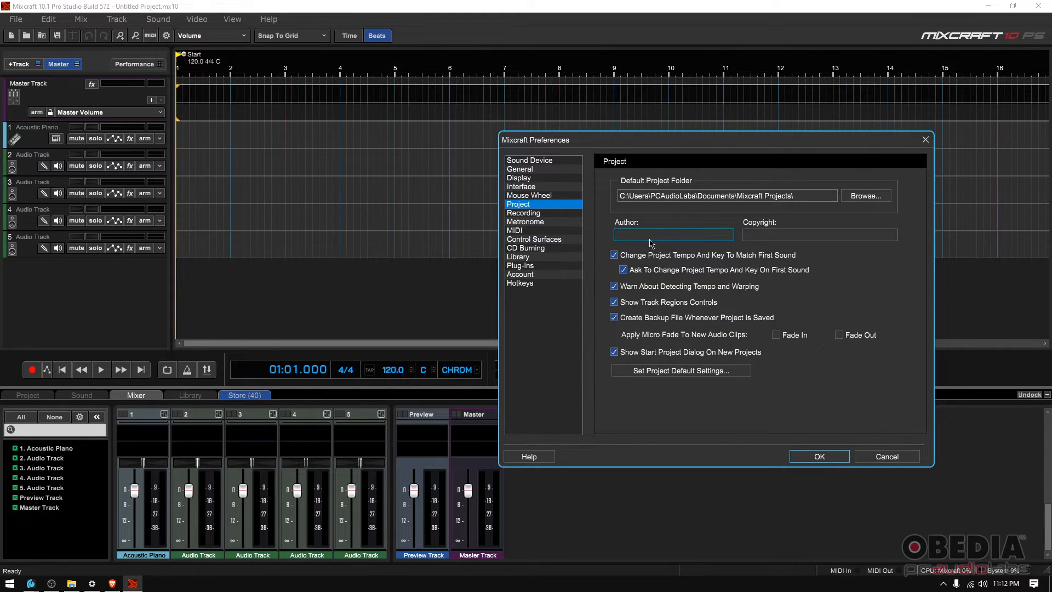
pyautogui.click(673, 235)
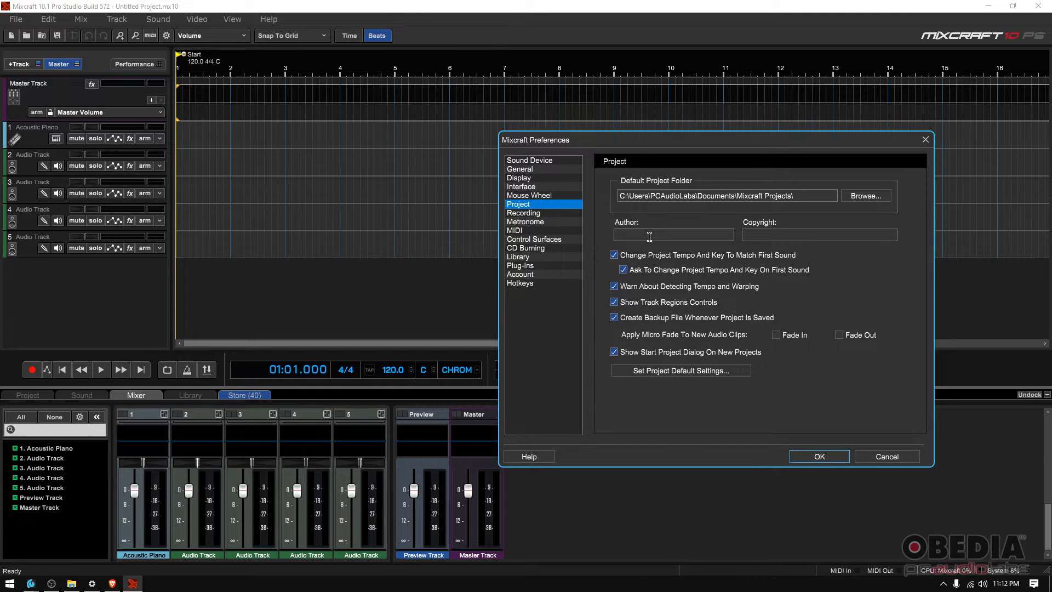
pyautogui.write('Henr')
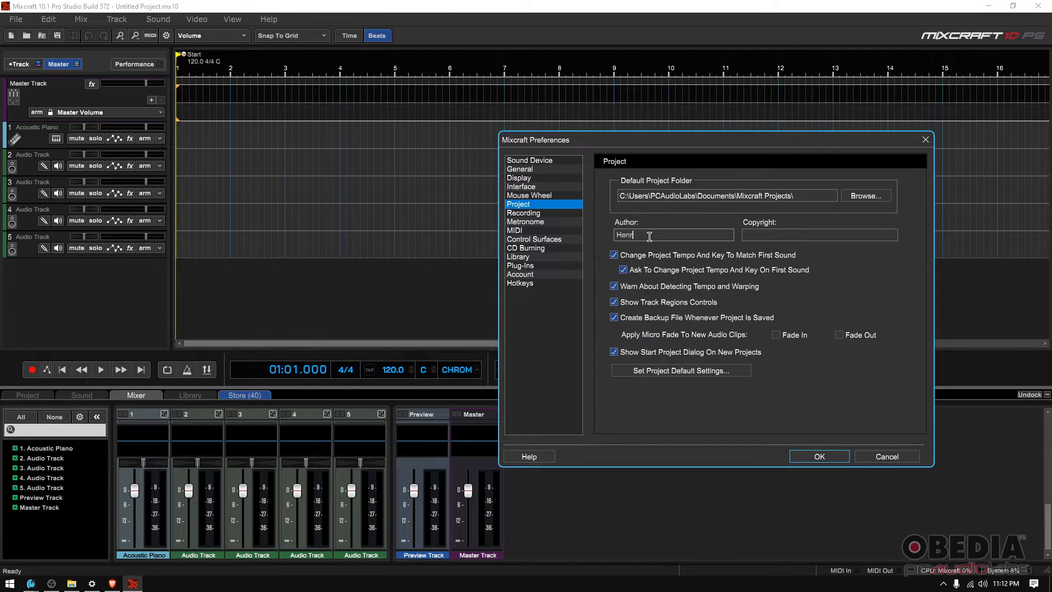
pyautogui.write('ny')
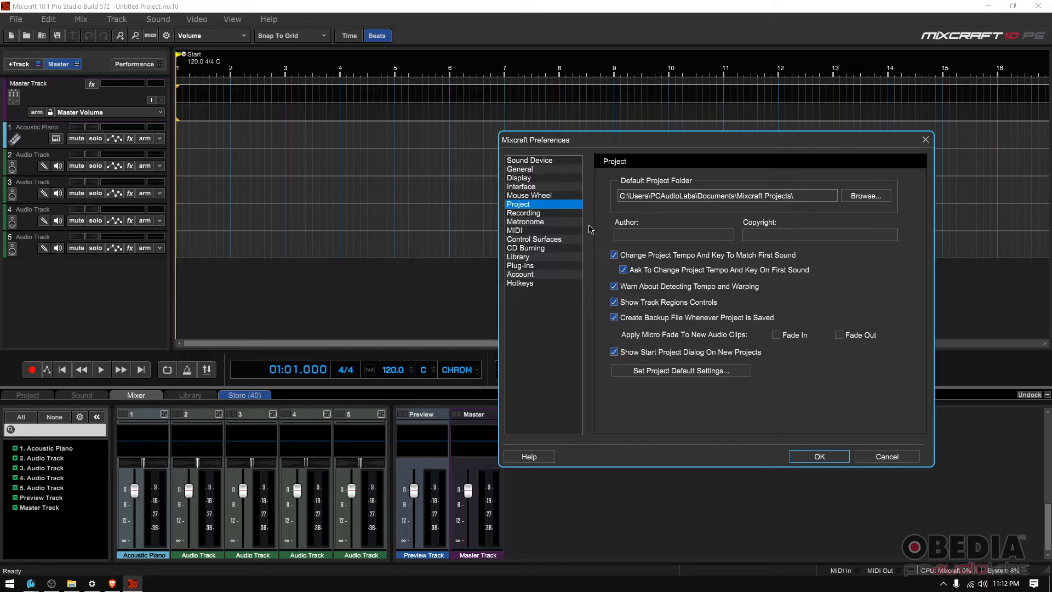
pyautogui.moveTo(612, 231)
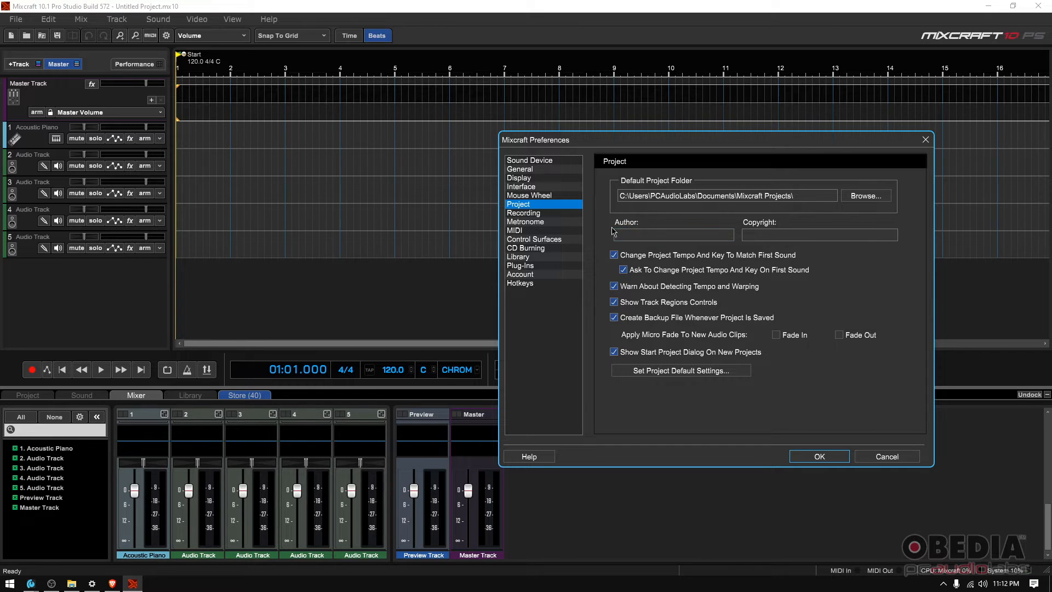
pyautogui.moveTo(777, 231)
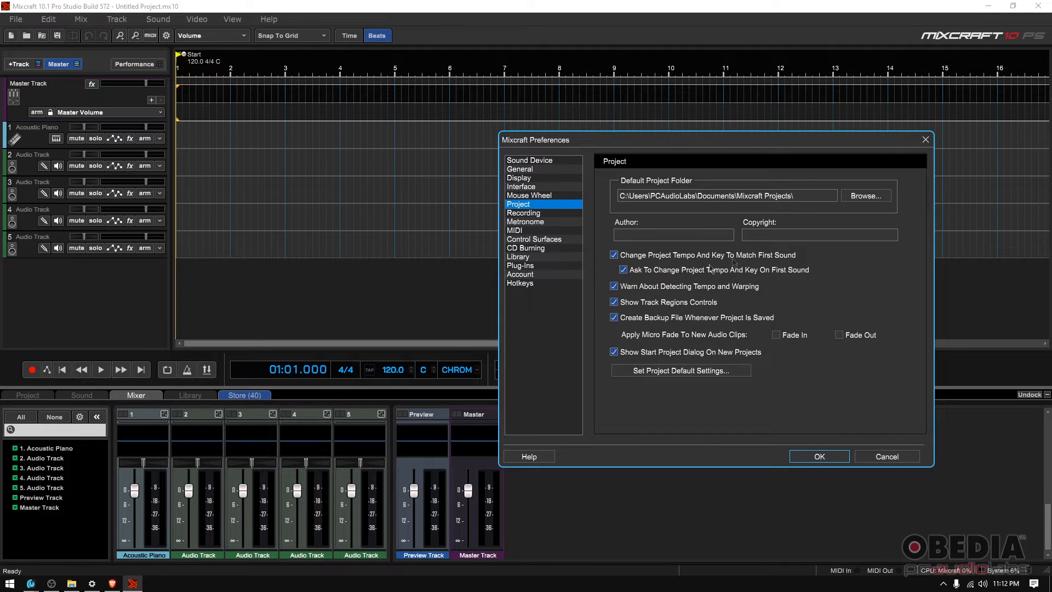
pyautogui.moveTo(765, 269)
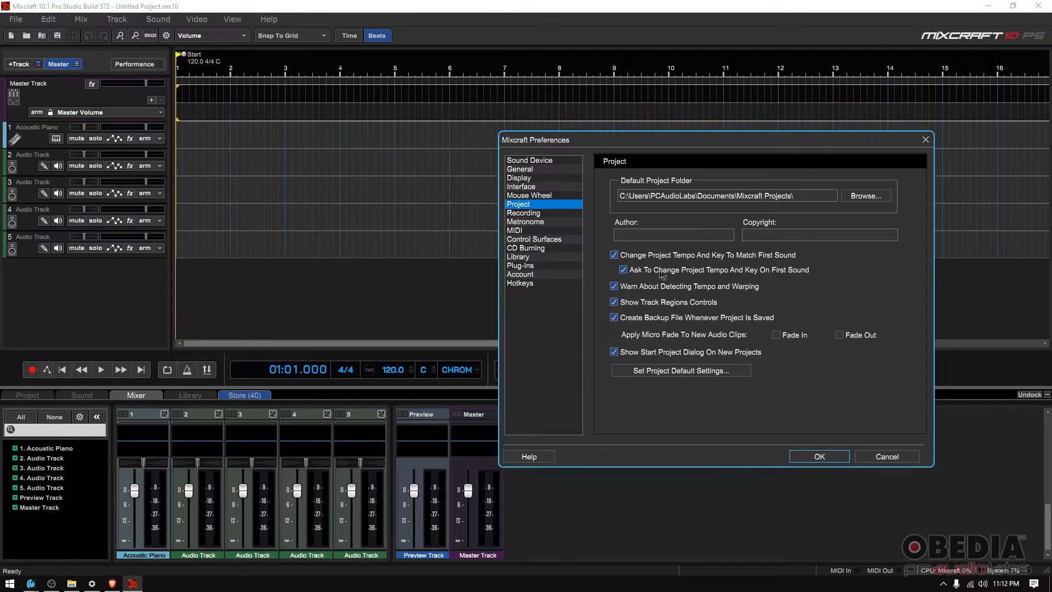
pyautogui.moveTo(645, 270)
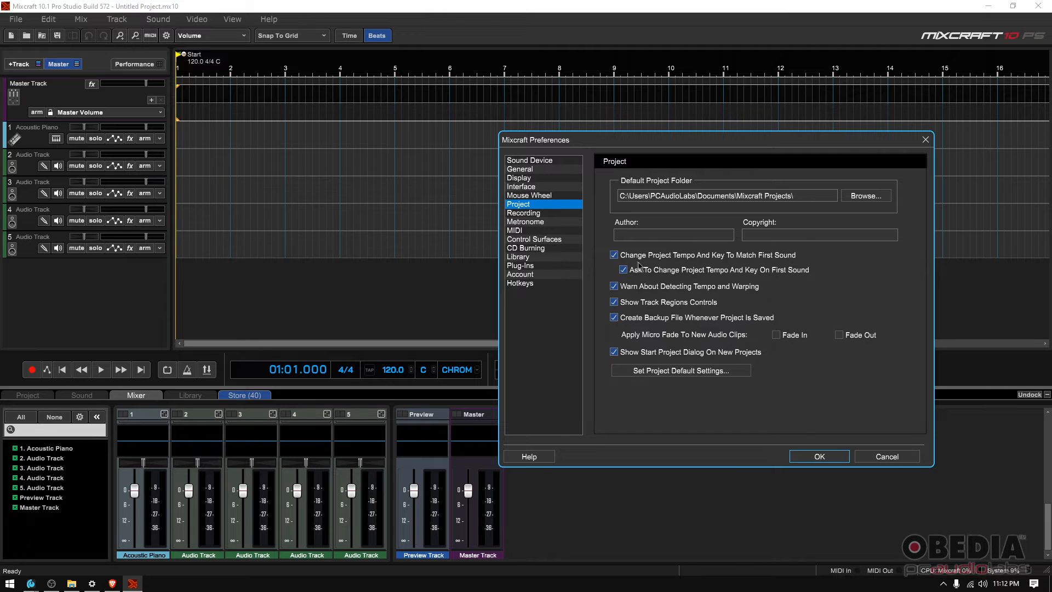
pyautogui.moveTo(659, 267)
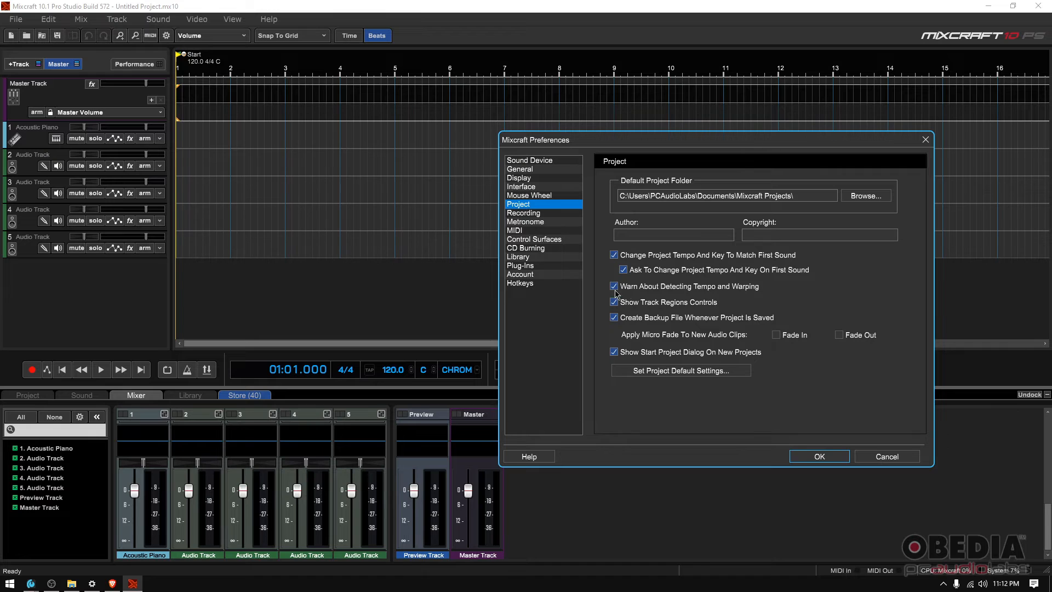
pyautogui.click(613, 286)
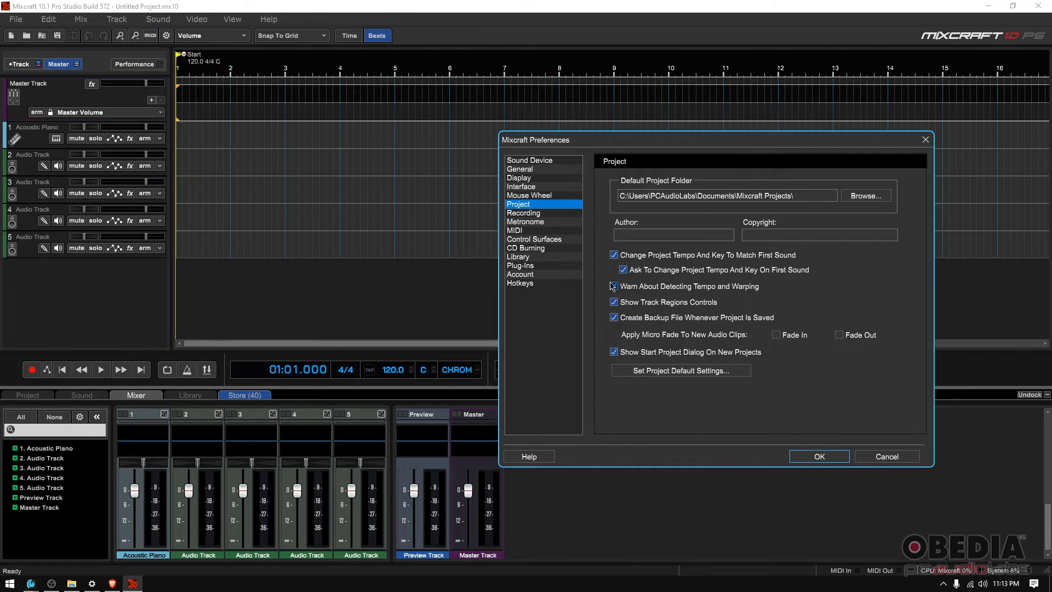
pyautogui.click(613, 287)
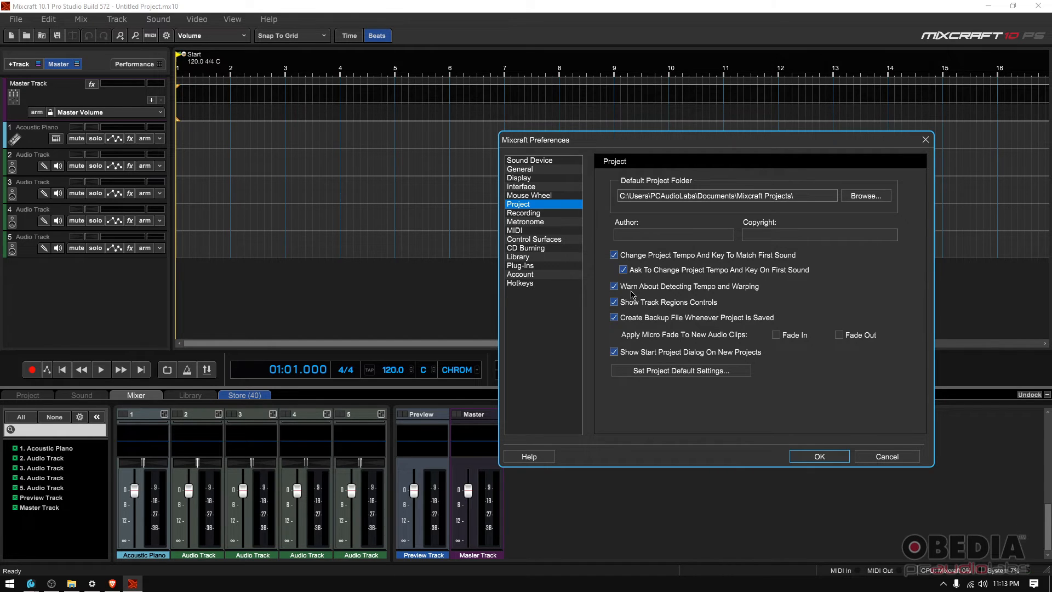
pyautogui.moveTo(710, 292)
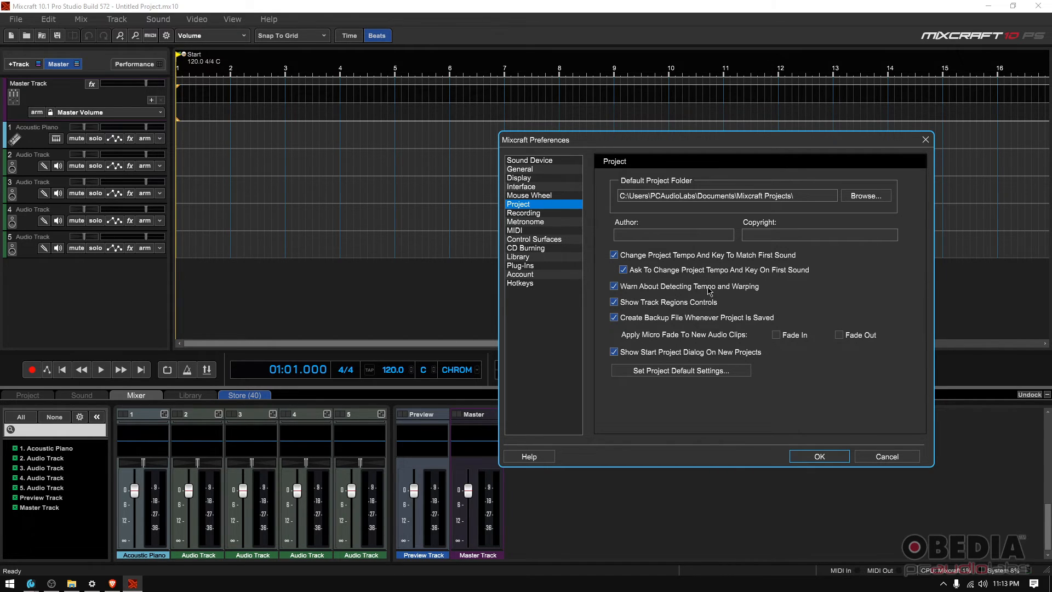
pyautogui.moveTo(734, 295)
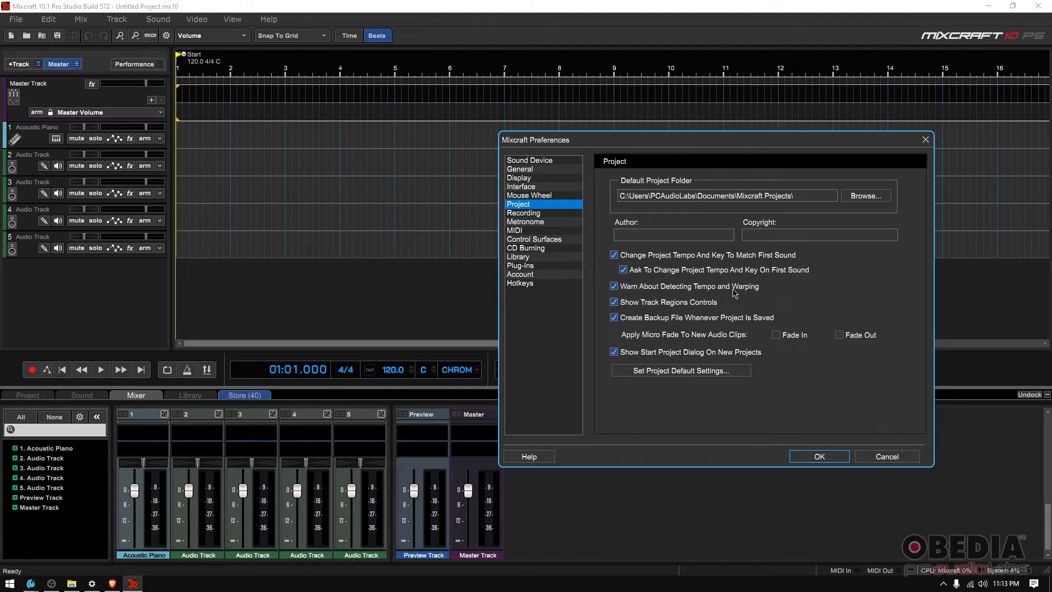
pyautogui.moveTo(678, 306)
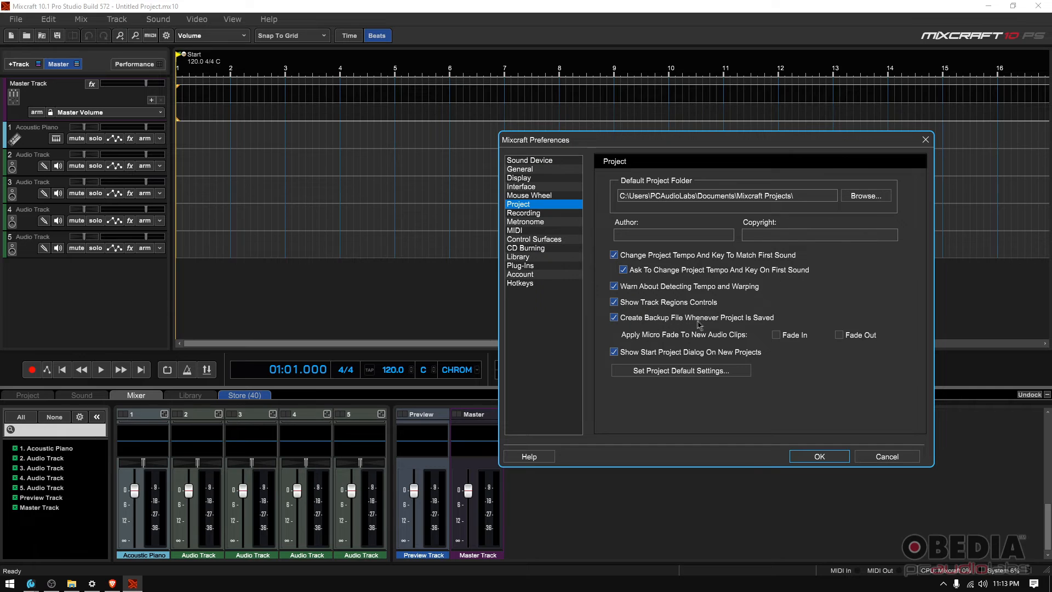
pyautogui.moveTo(625, 322)
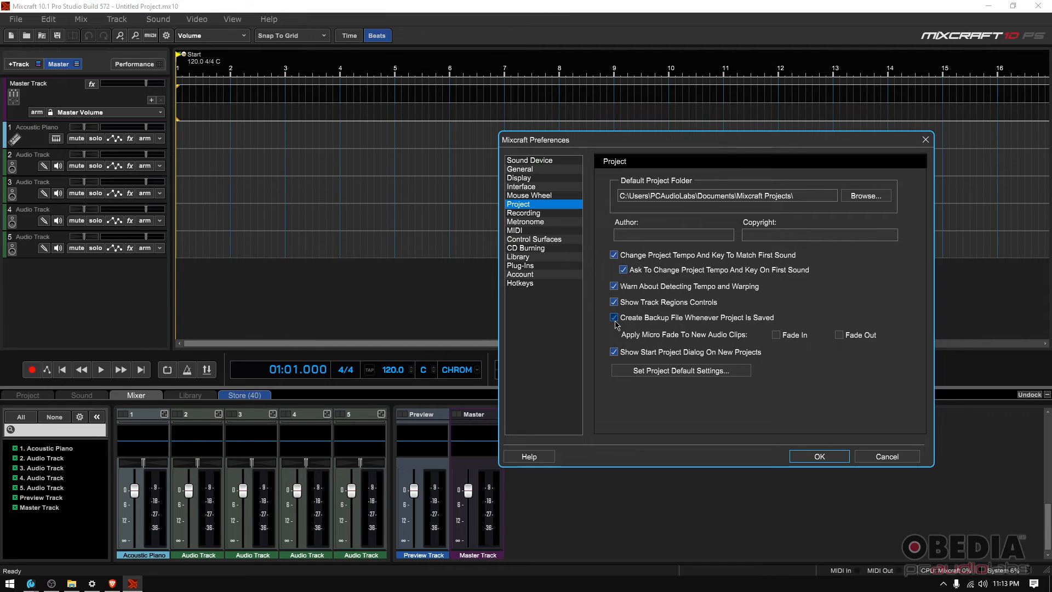
pyautogui.click(613, 317)
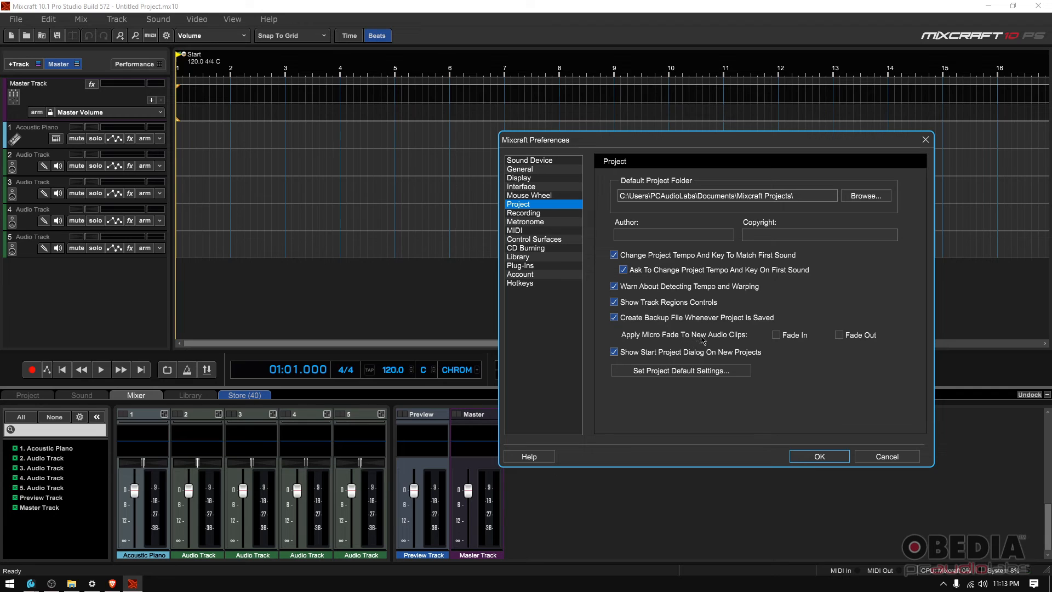
pyautogui.moveTo(760, 337)
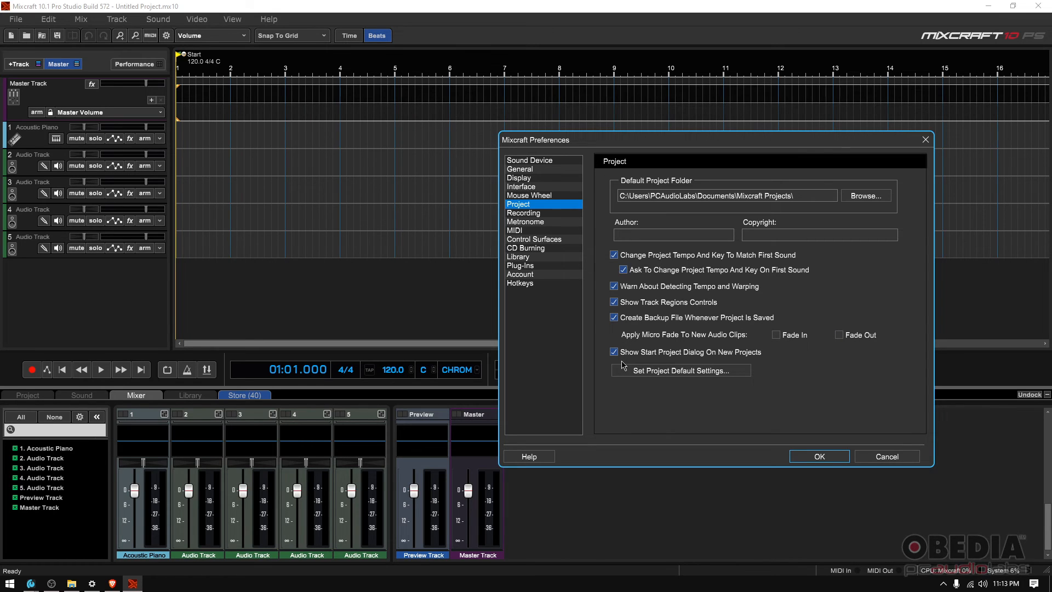
pyautogui.moveTo(751, 356)
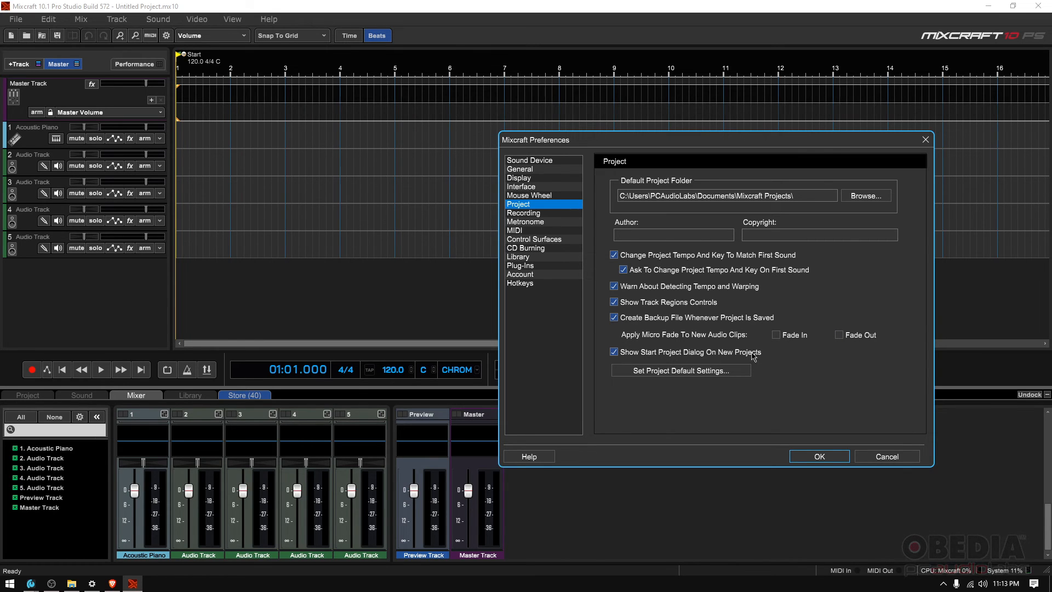
pyautogui.moveTo(714, 353)
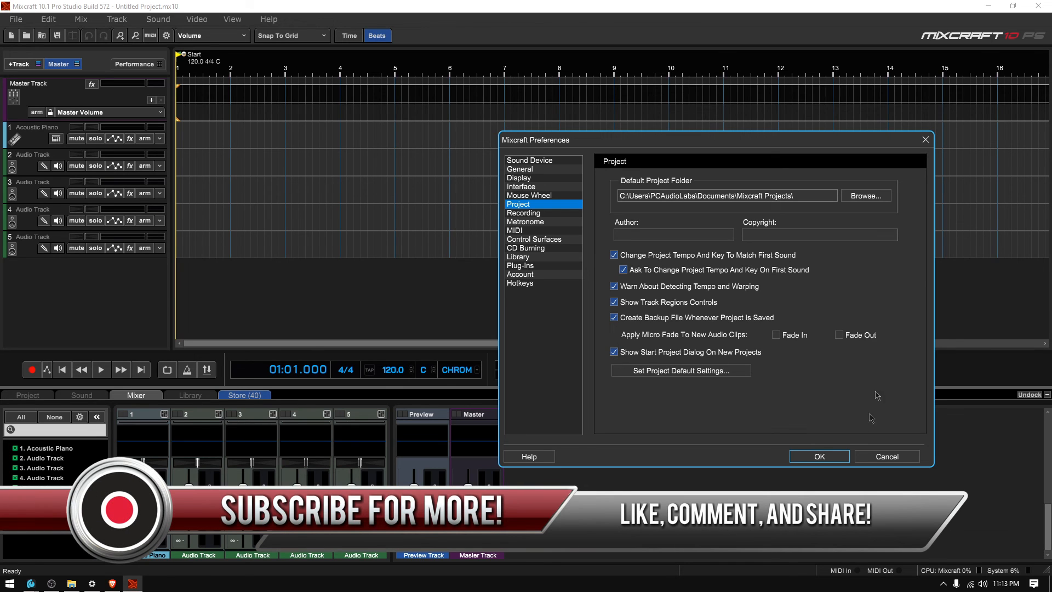
# Confirm the unchanged Project options with OK, returning to the untitled project
pyautogui.click(818, 456)
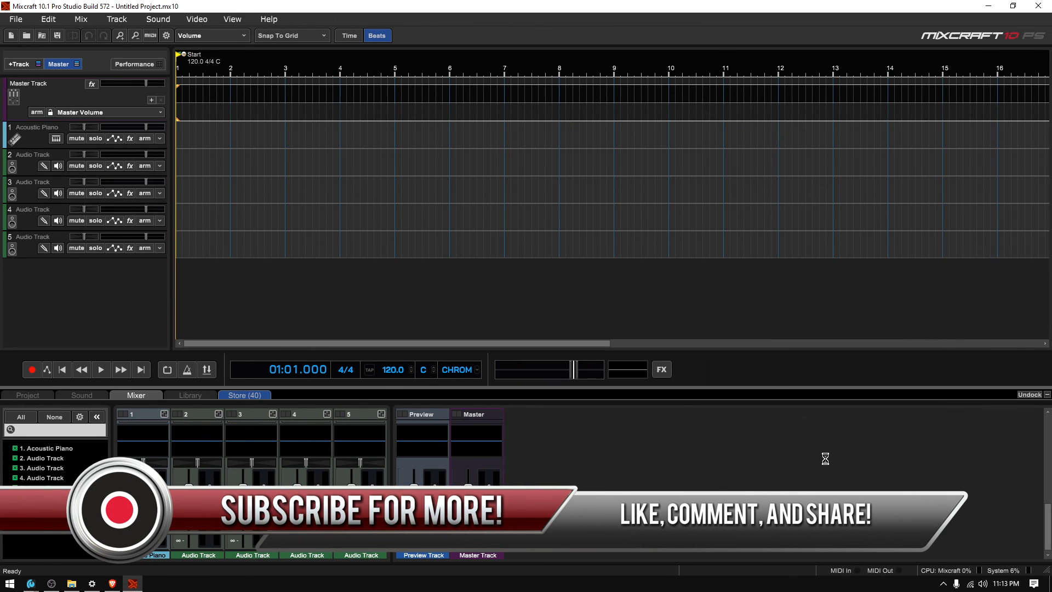